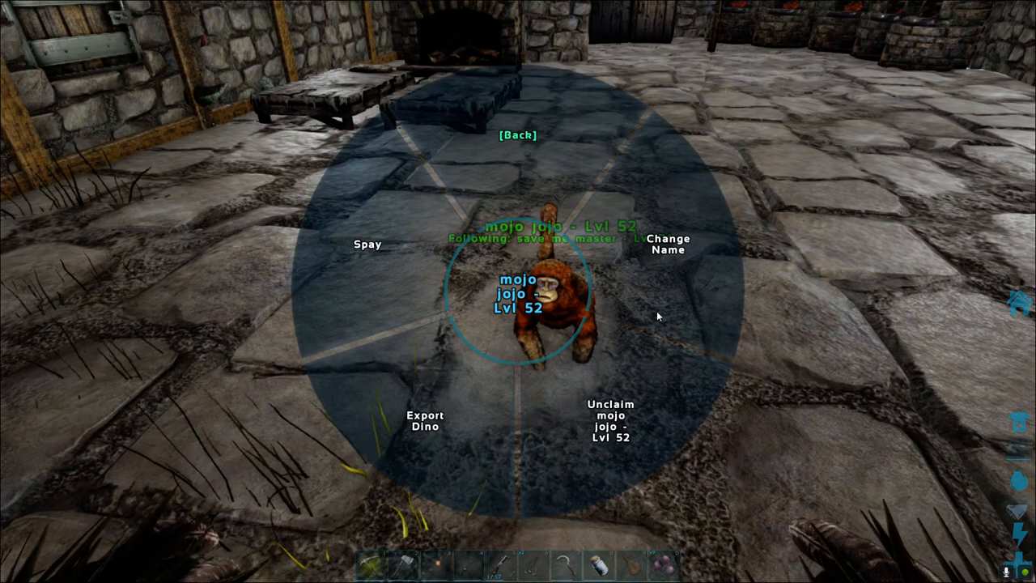
- Rename the tamed Mesopithecus from mojo jojo to "diddi kong" and accept it
click(669, 243)
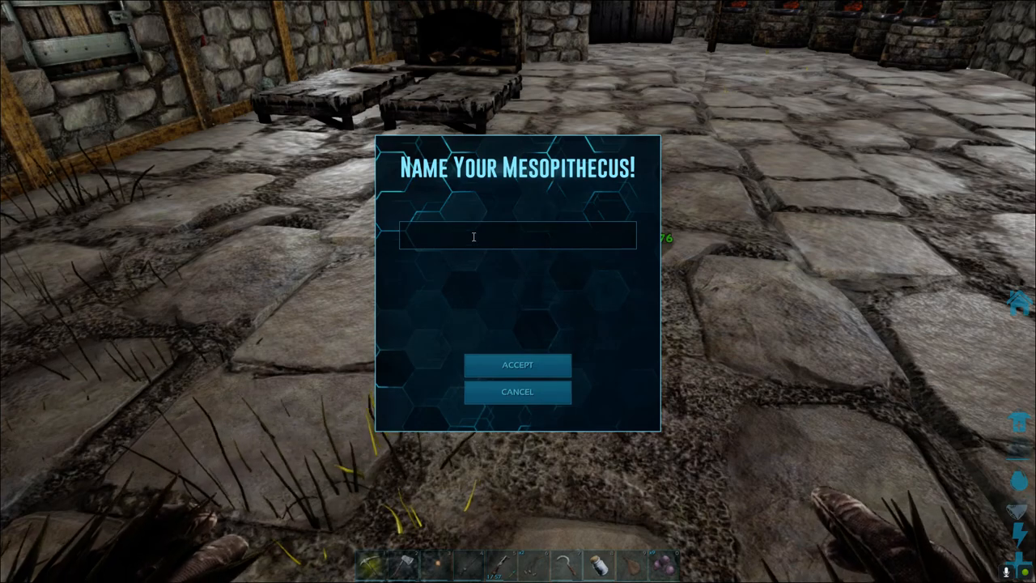
text(didi kong)
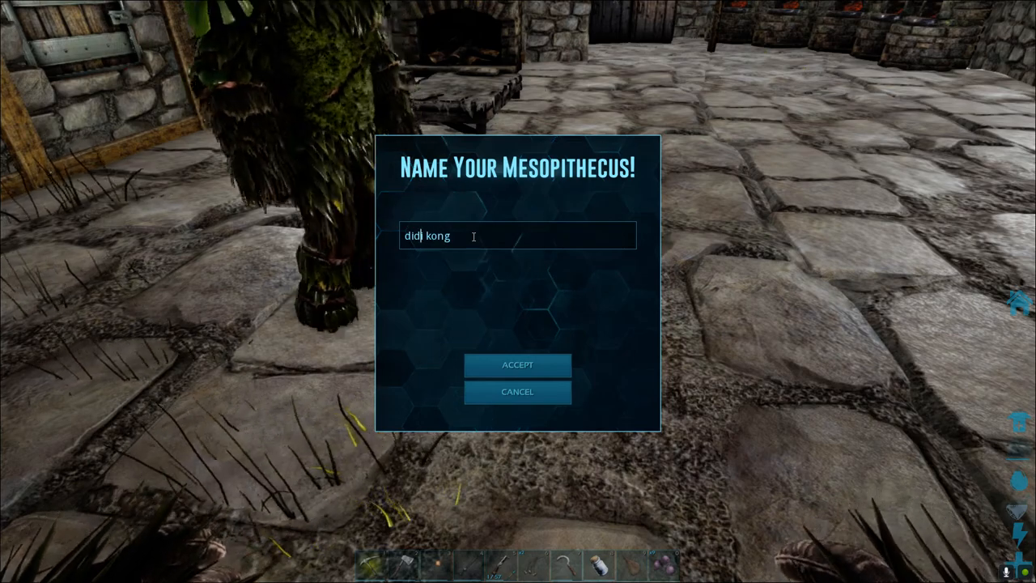
text(d)
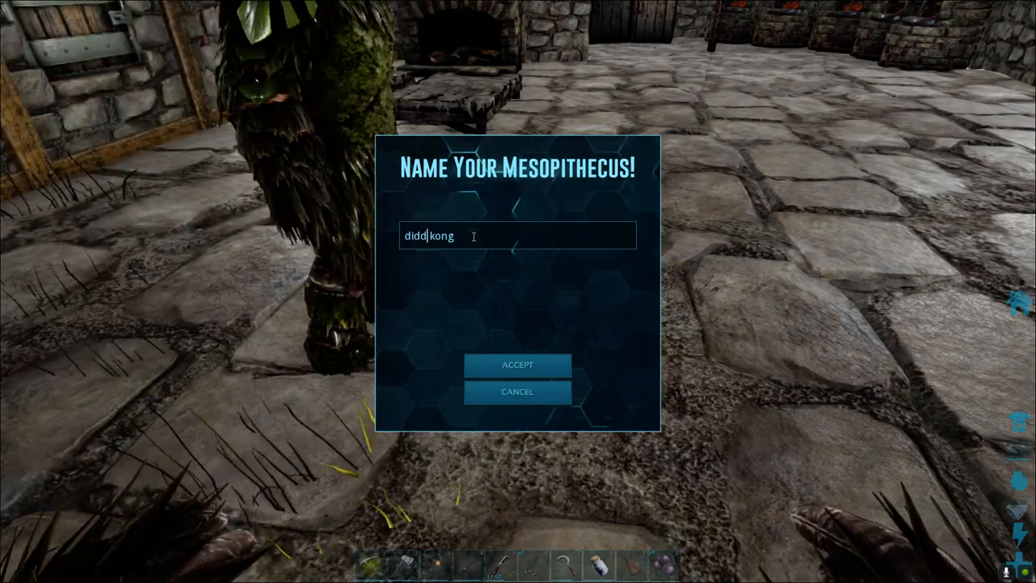
click(518, 364)
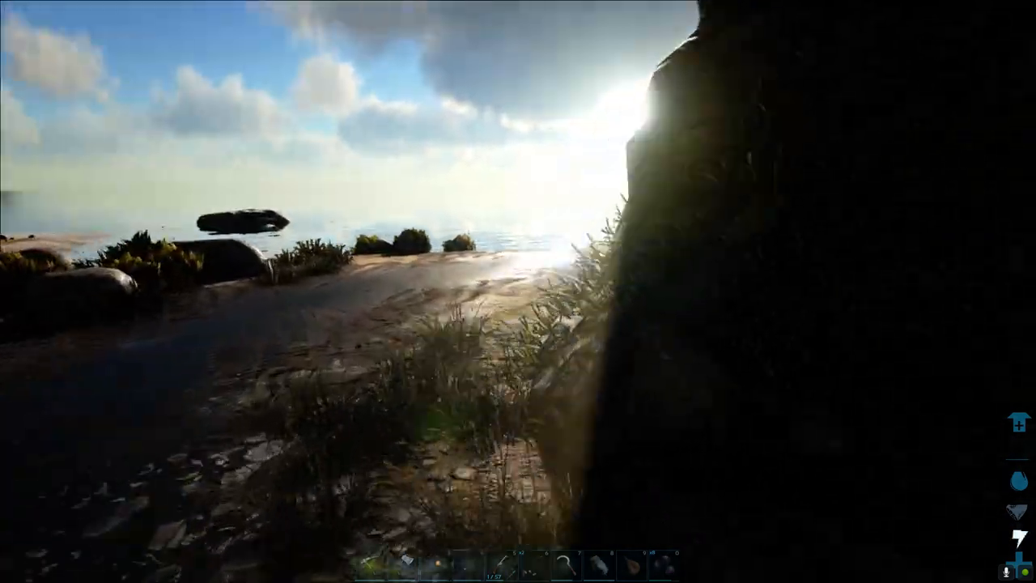
mouse_move(518, 292)
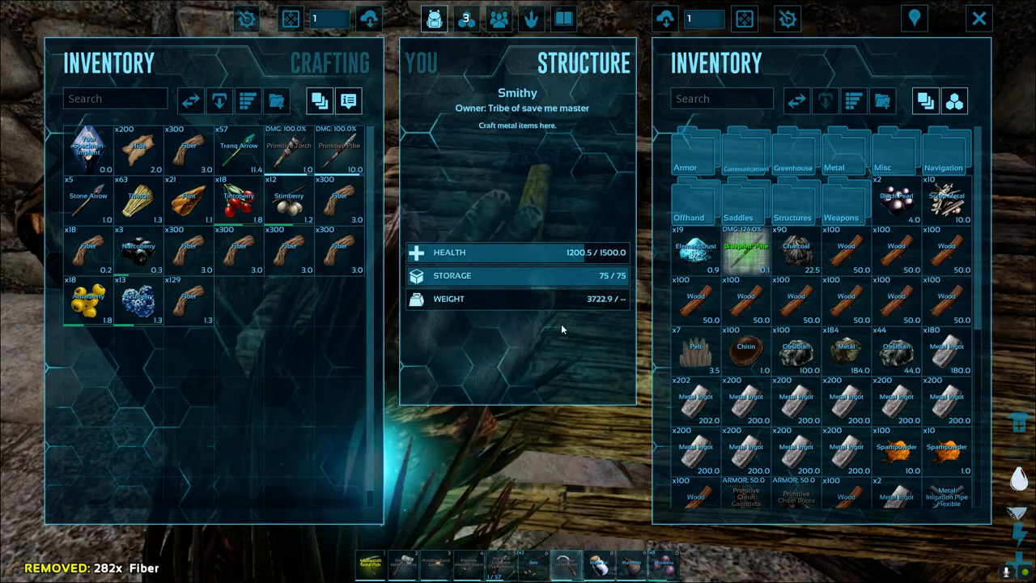
- Scroll through the Smithy's stock while fiber stacks of 600 and 147 are removed
scroll(down, 3)
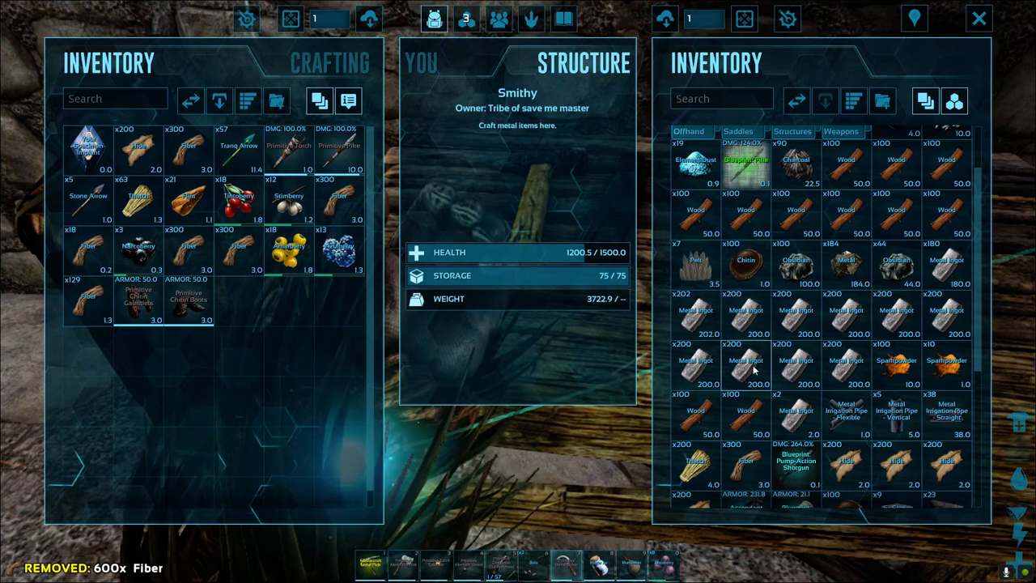
scroll(down, 3)
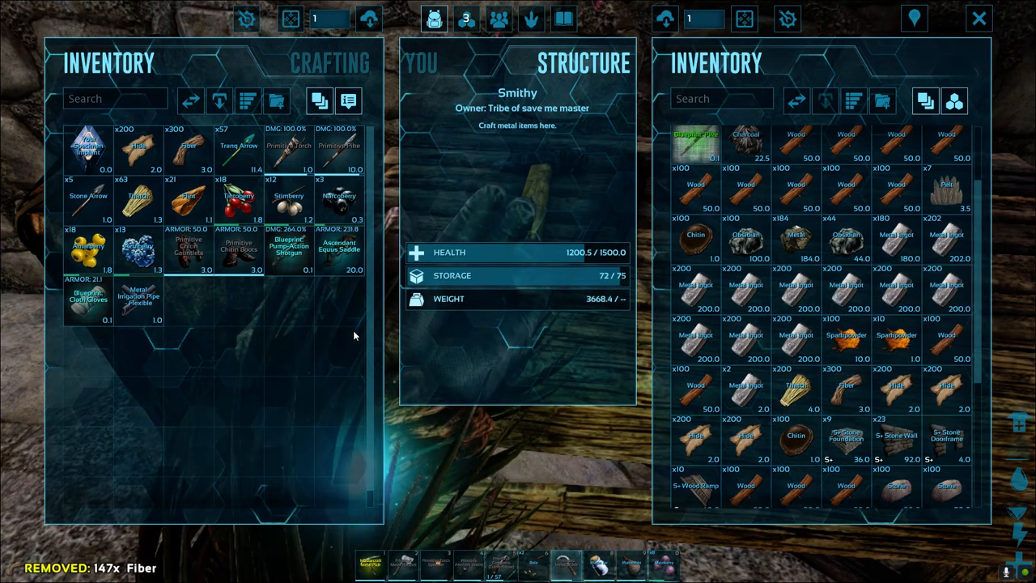
mouse_move(796, 340)
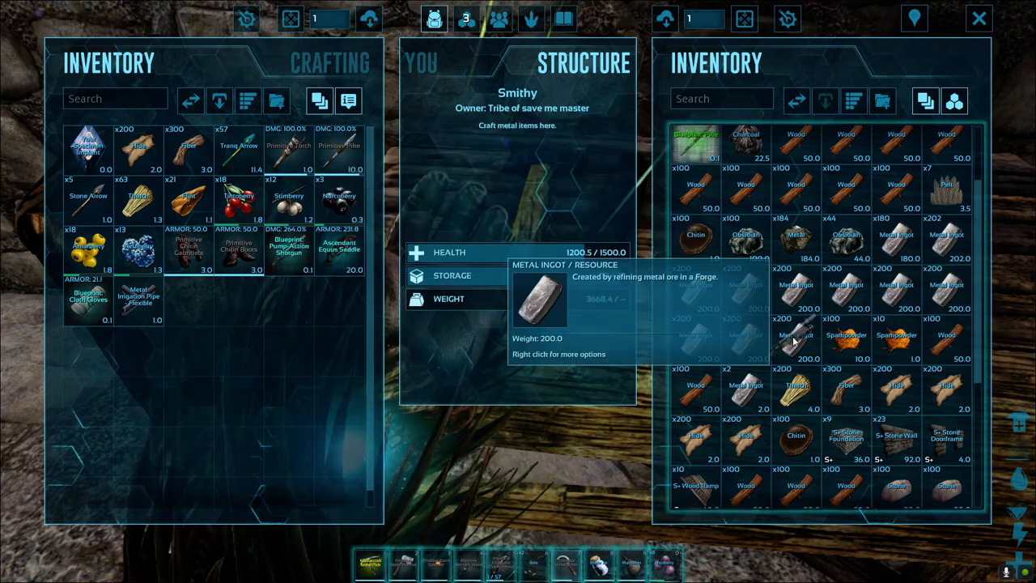
mouse_move(289, 251)
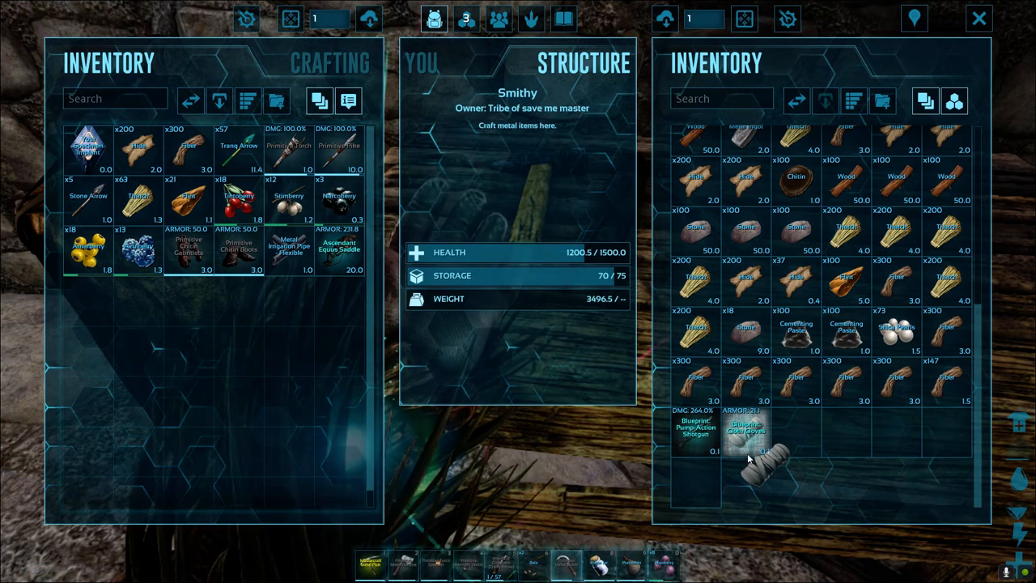
mouse_move(745, 429)
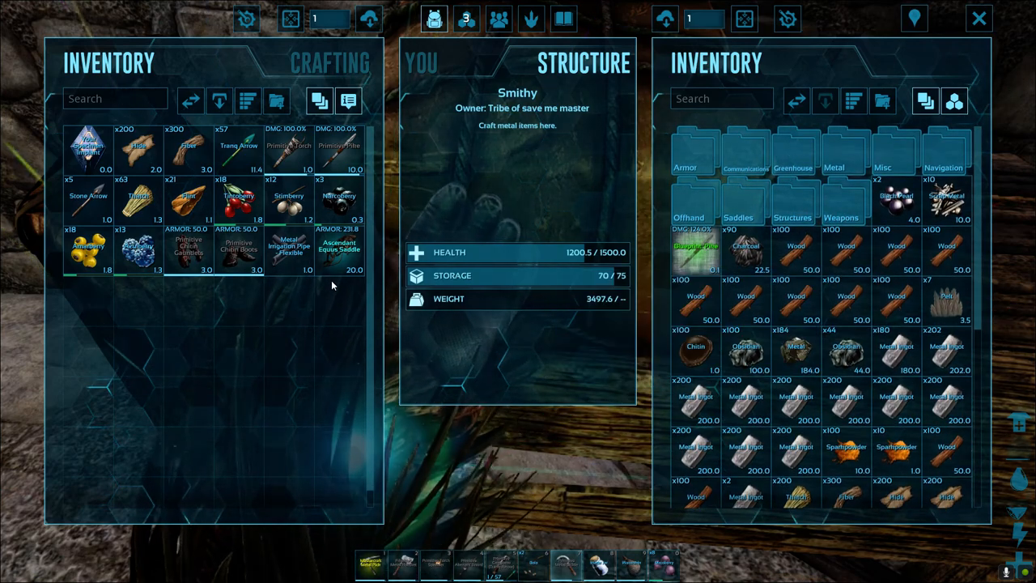
mouse_move(343, 304)
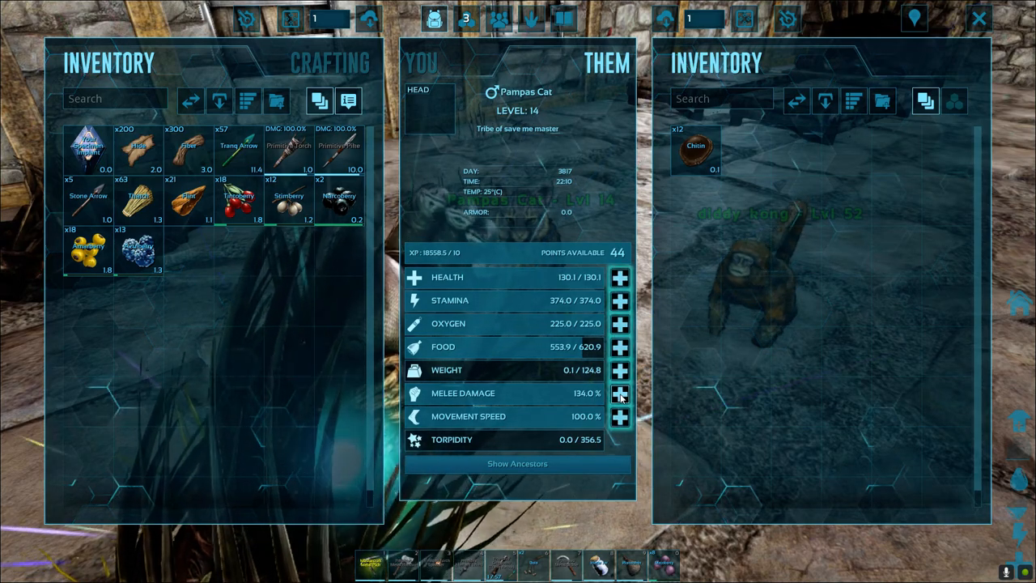
- Spend the Pampas Cat's level points on movement speed, health and melee damage, reaching level 58
click(619, 416)
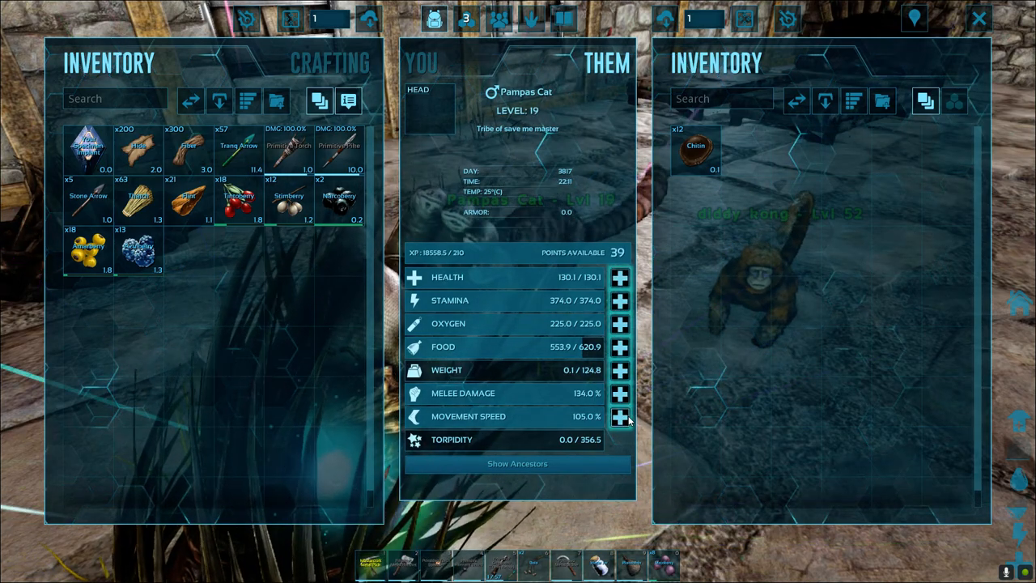
click(618, 416)
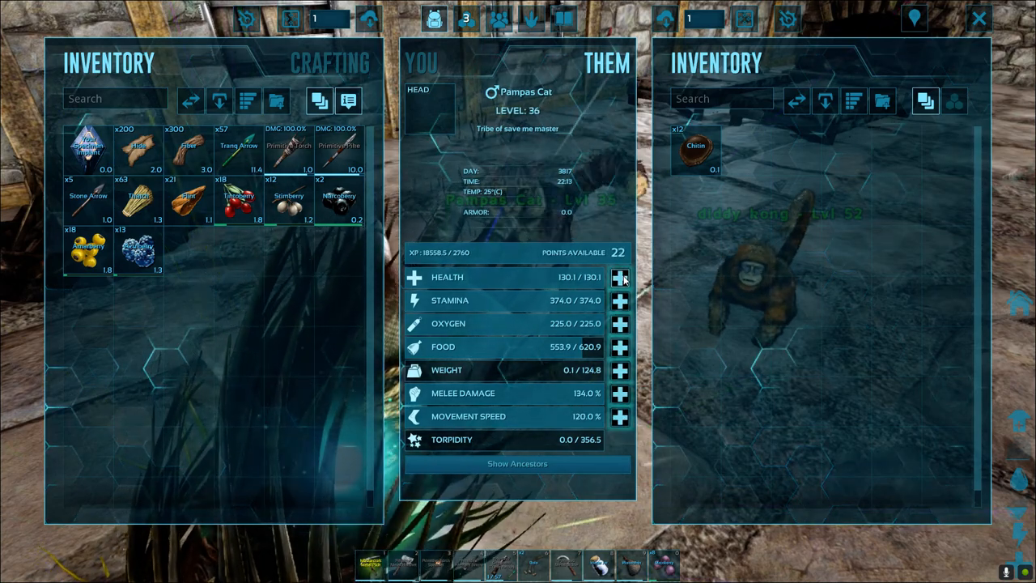
click(620, 277)
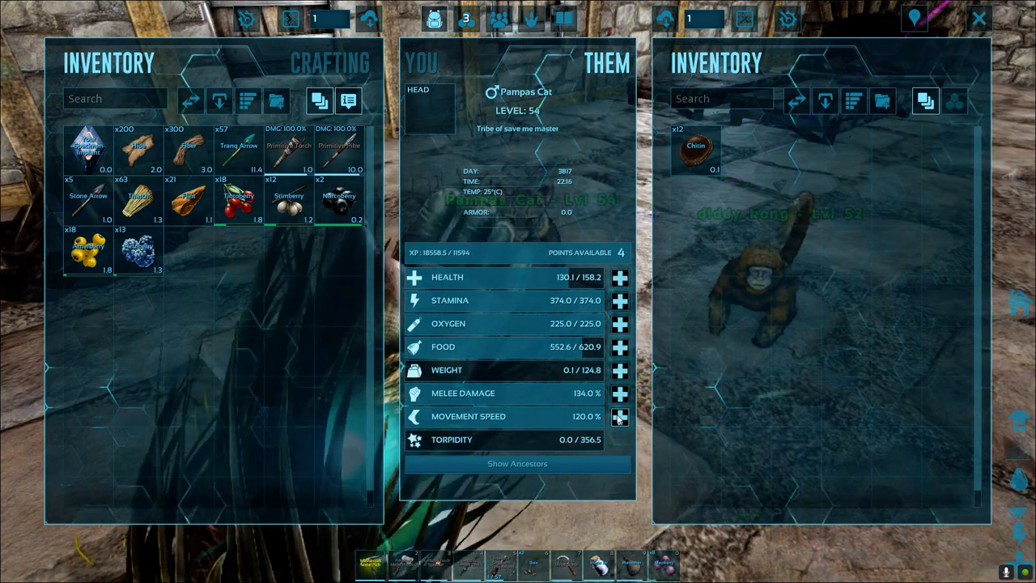
click(618, 393)
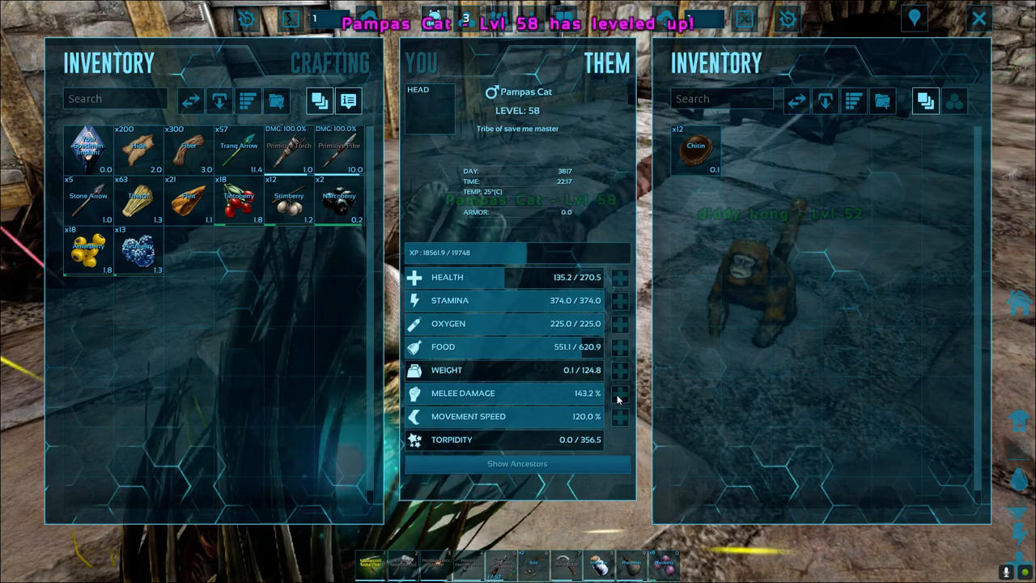
key(Escape)
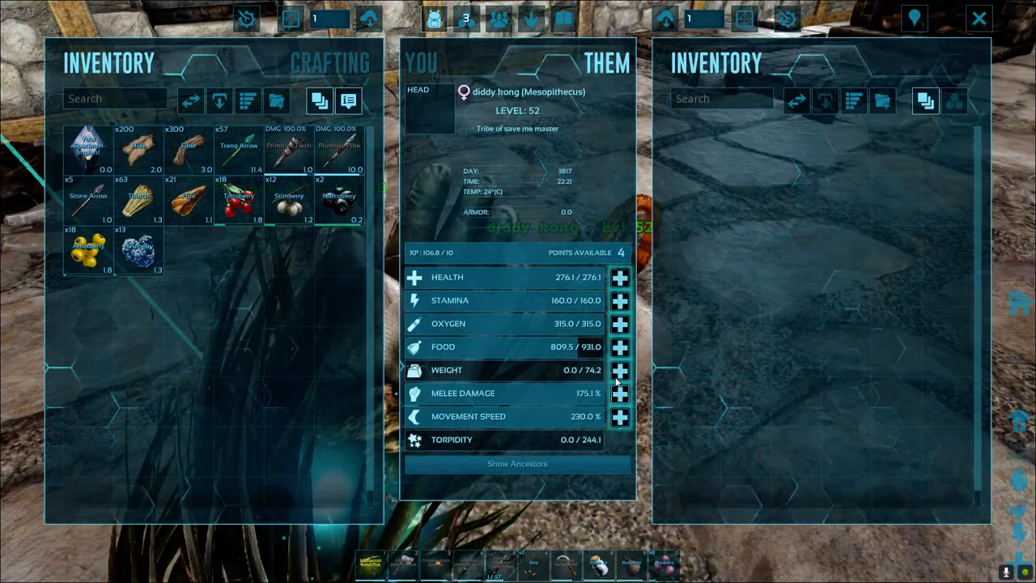
- Take the 45 Cooked Meat from the S+ Refrigerator and close its storage
click(618, 370)
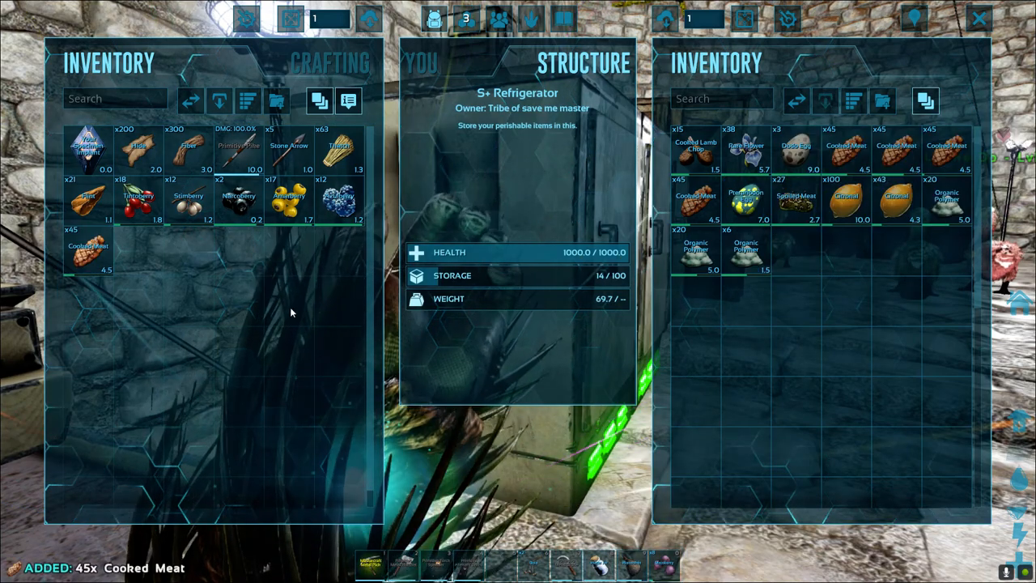
key(Escape)
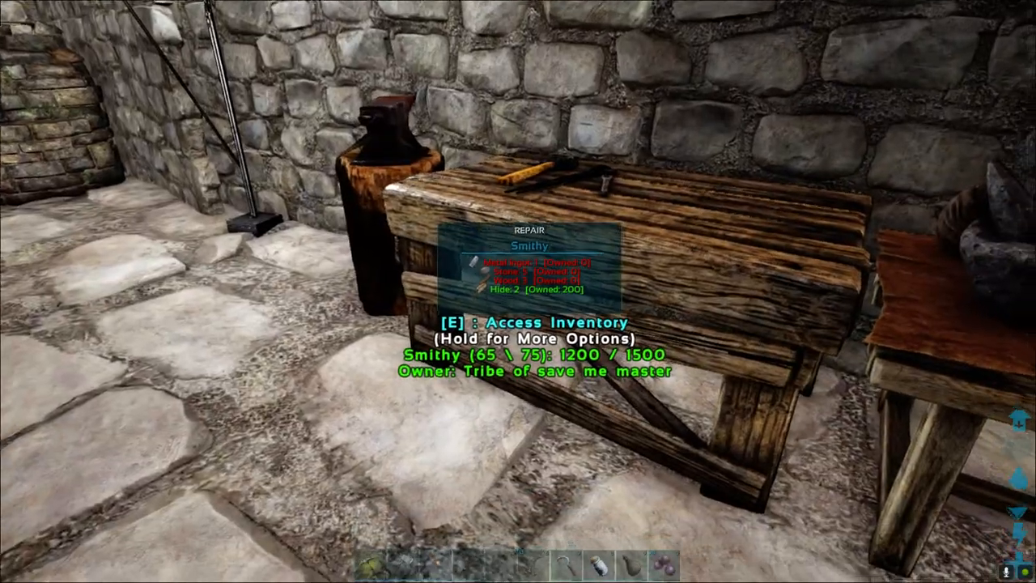
- Access the Smithy's storage and move a 100-item resource stack into the inventory
key(e)
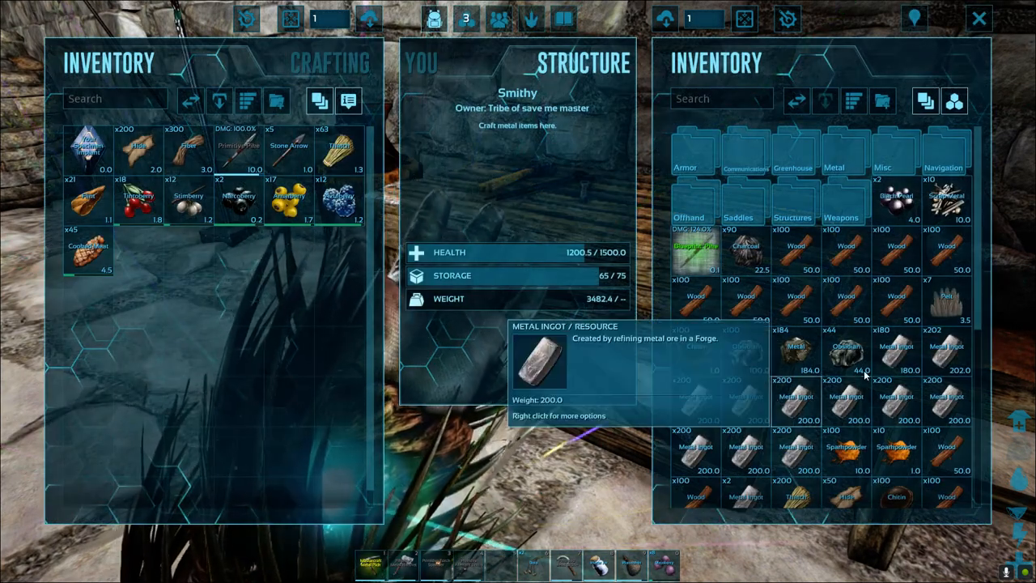
scroll(down, 3)
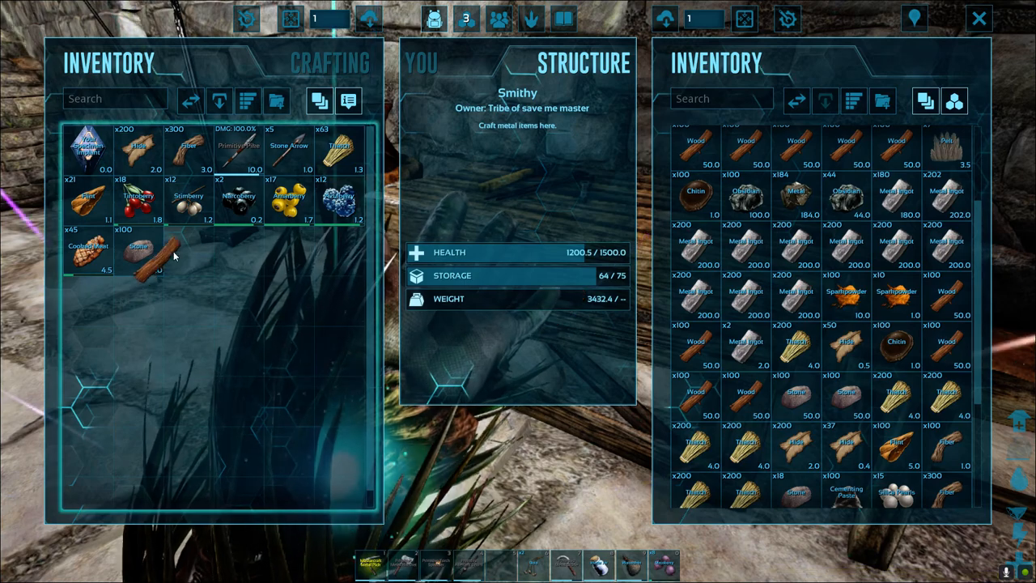
- Split the resource stack by amount so the player keeps stacks of 50 and 48
right_click(188, 246)
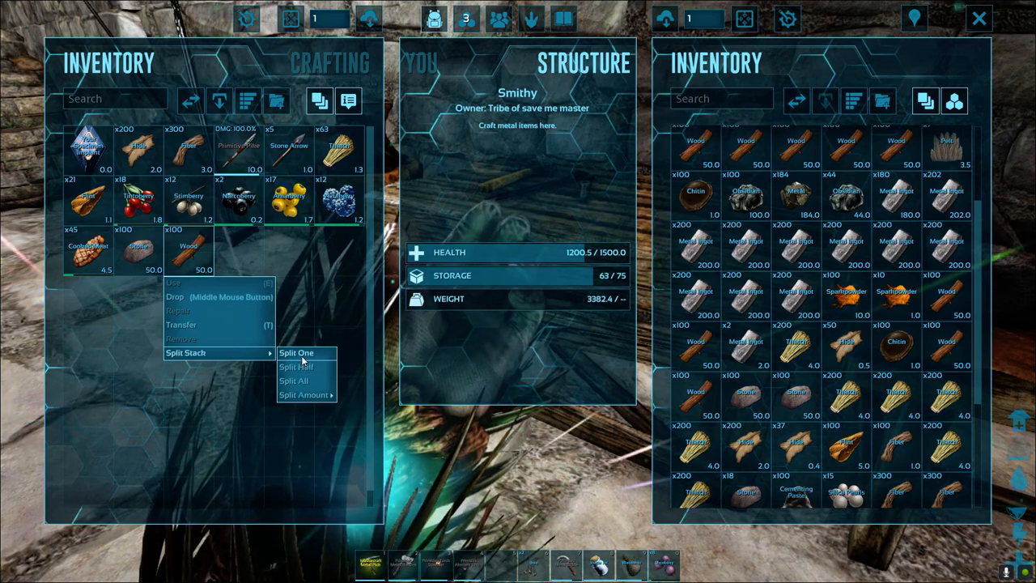
click(306, 395)
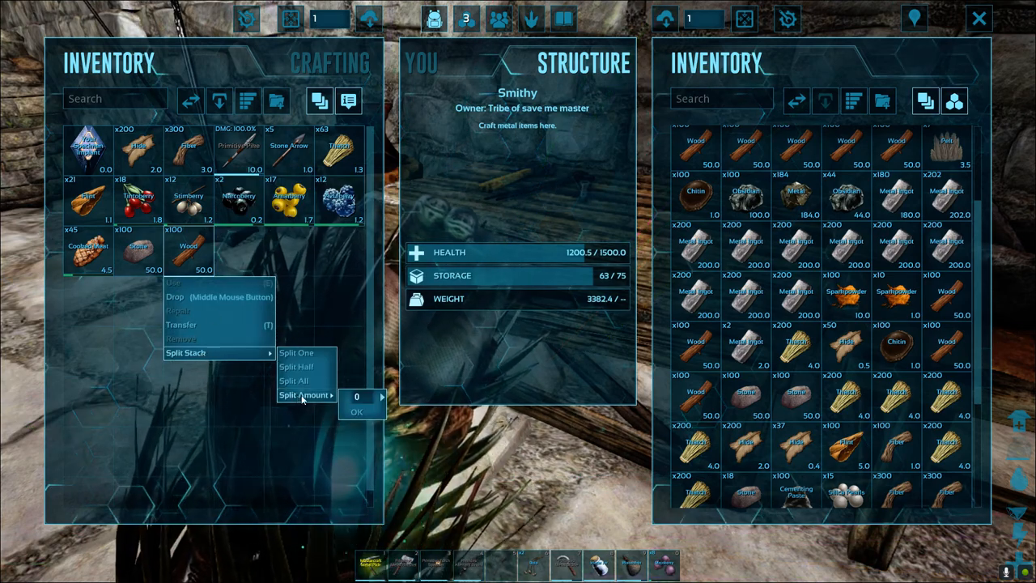
click(297, 366)
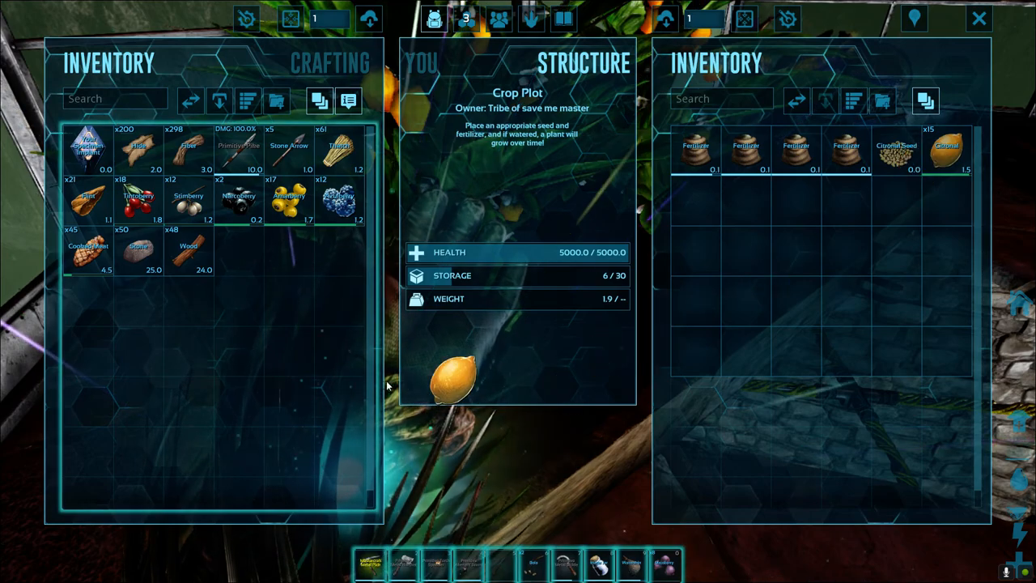
- Take the 15 Citronal from the Crop Plot and close its storage
drag(948, 149, 240, 246)
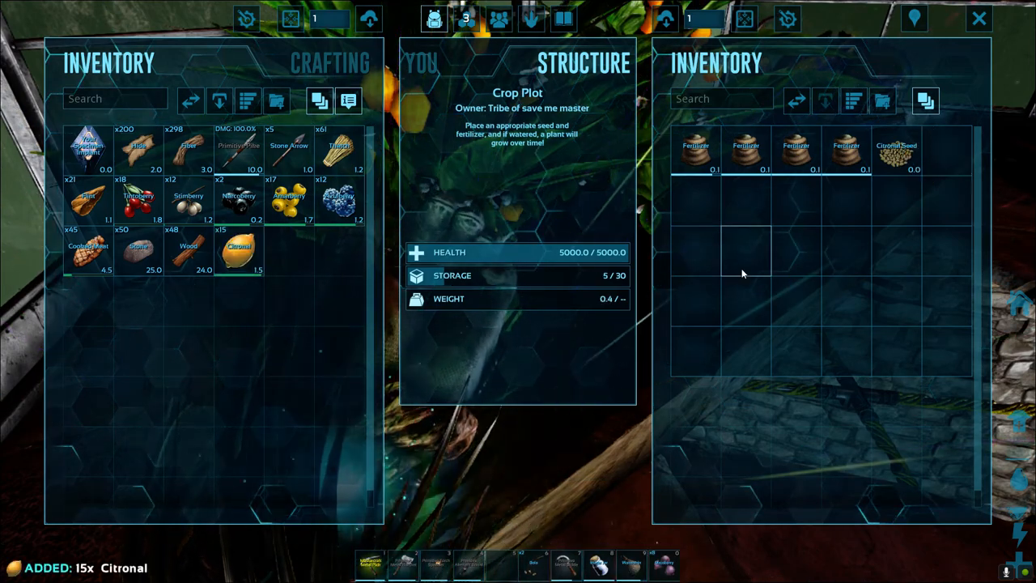
key(escape)
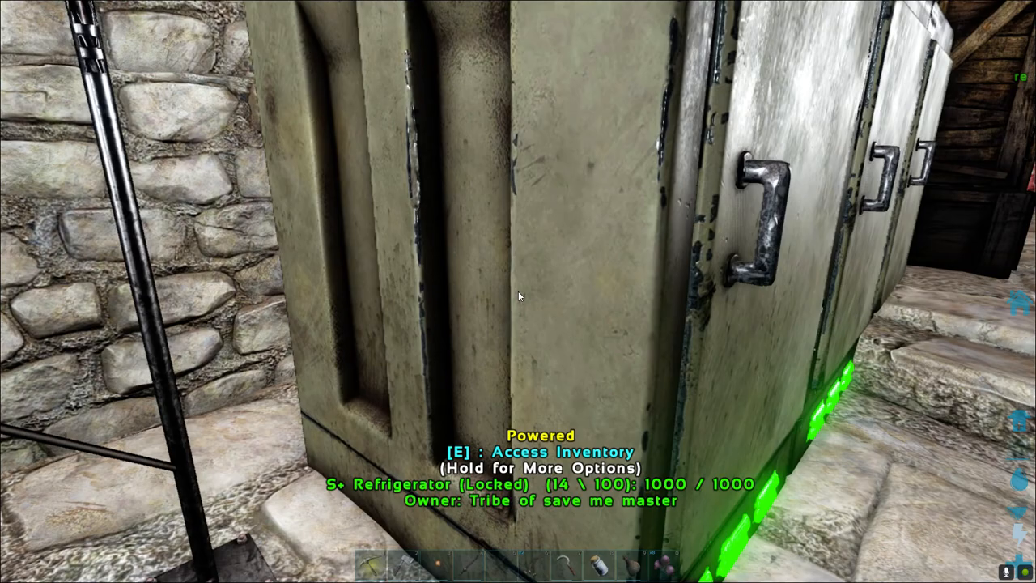
- Access the powered refrigerator's storage before heading to the Pteranodon
key(e)
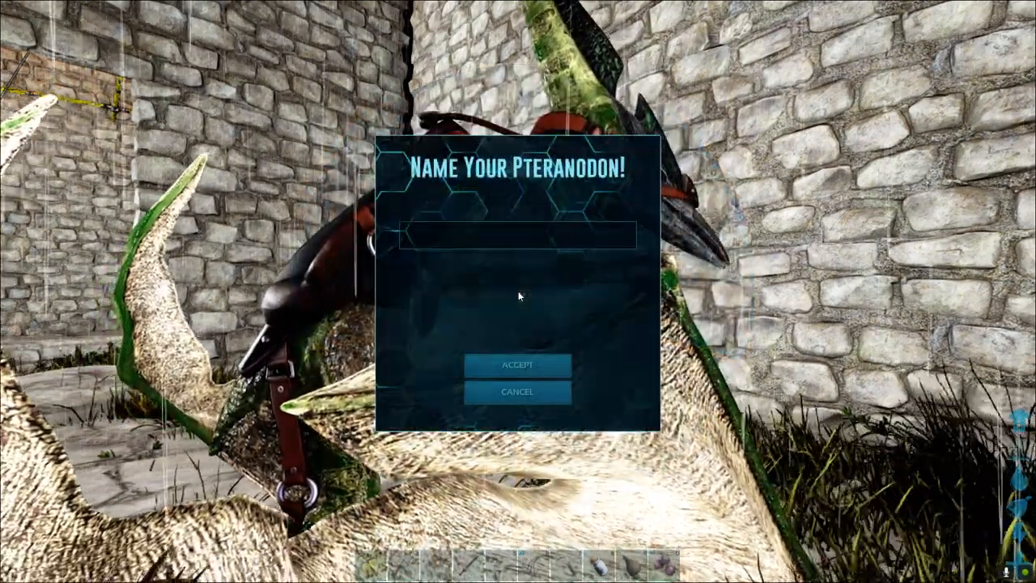
- Name the tamed Pteranodon "No Name" and accept it
click(518, 234)
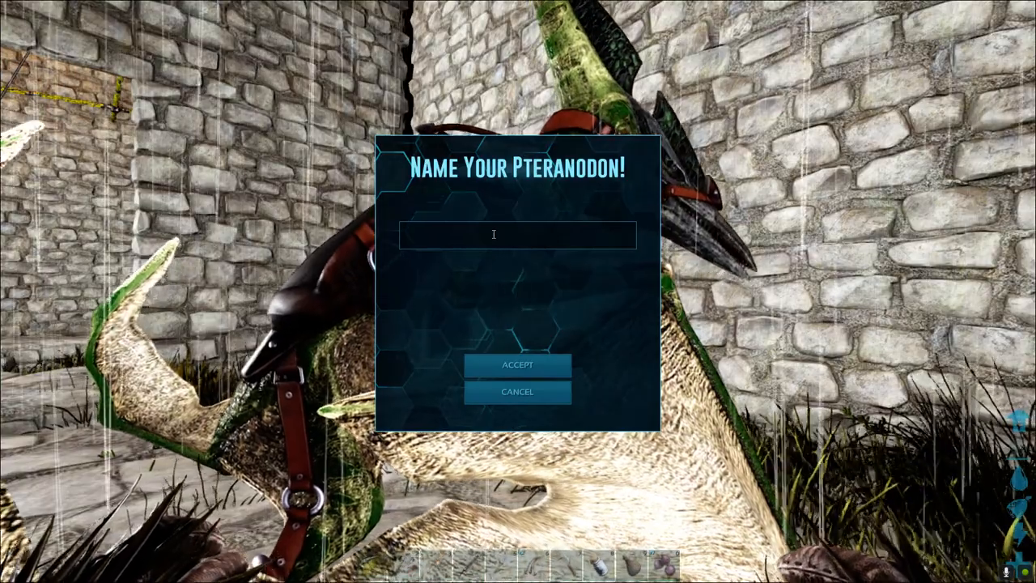
text(No)
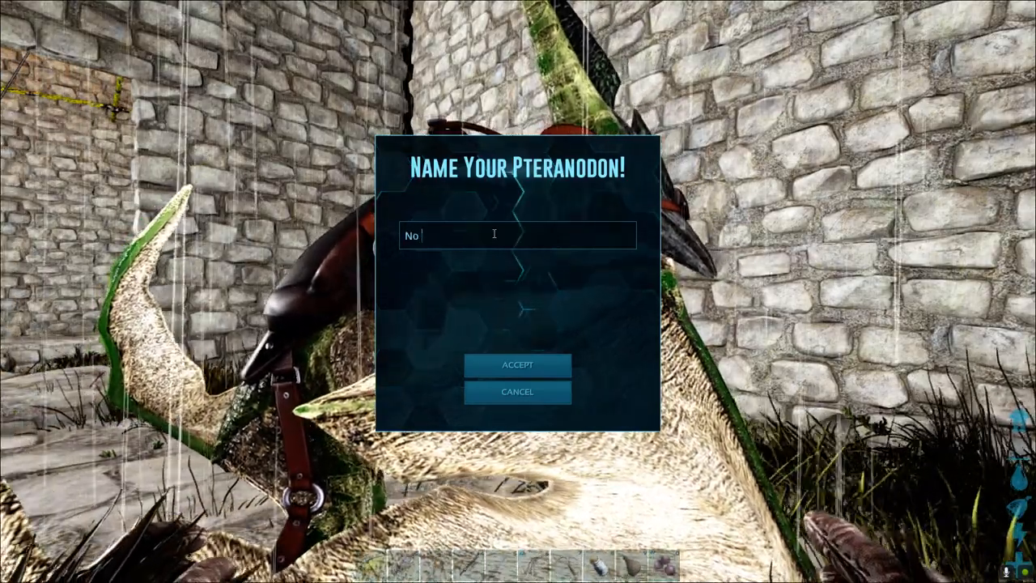
text(Name)
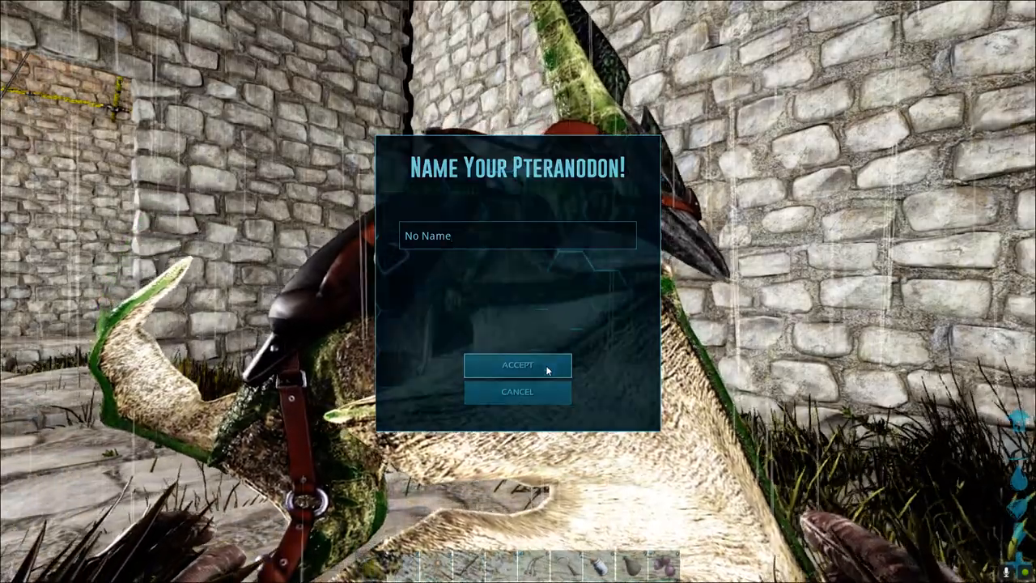
click(518, 364)
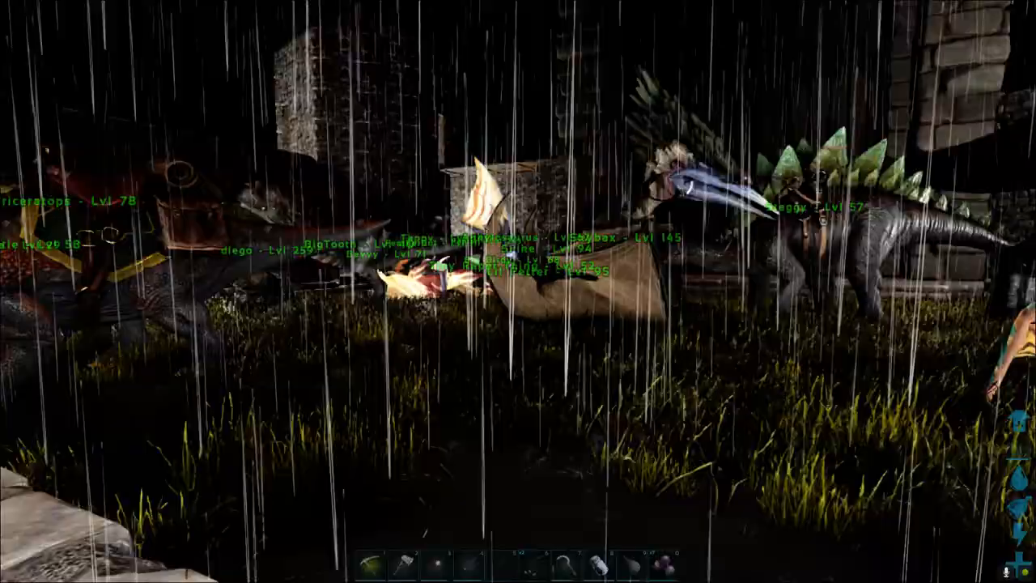